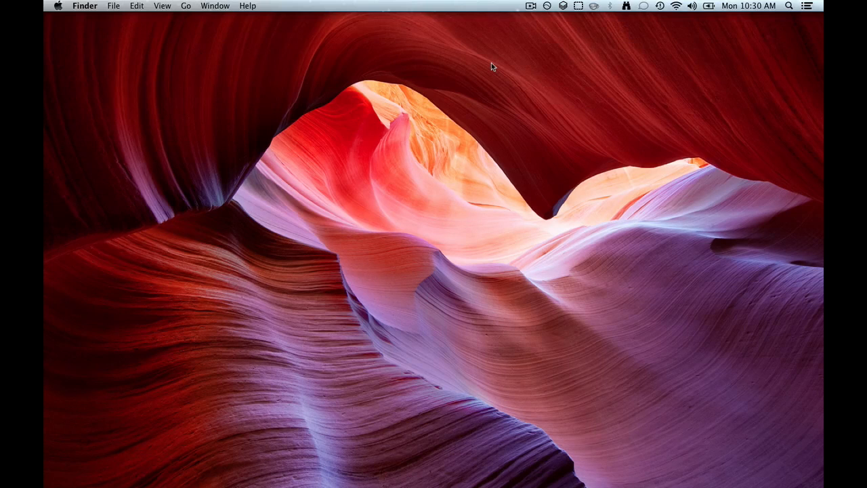
pyautogui.moveTo(449, 54)
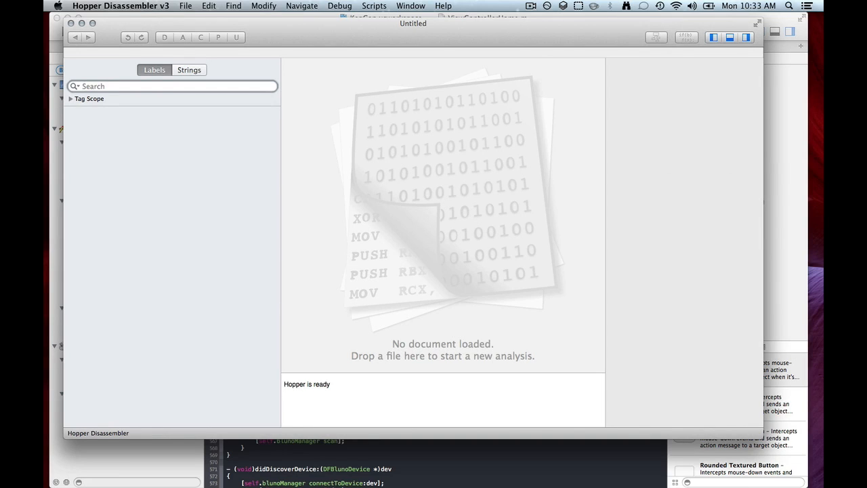
pyautogui.moveTo(262, 281)
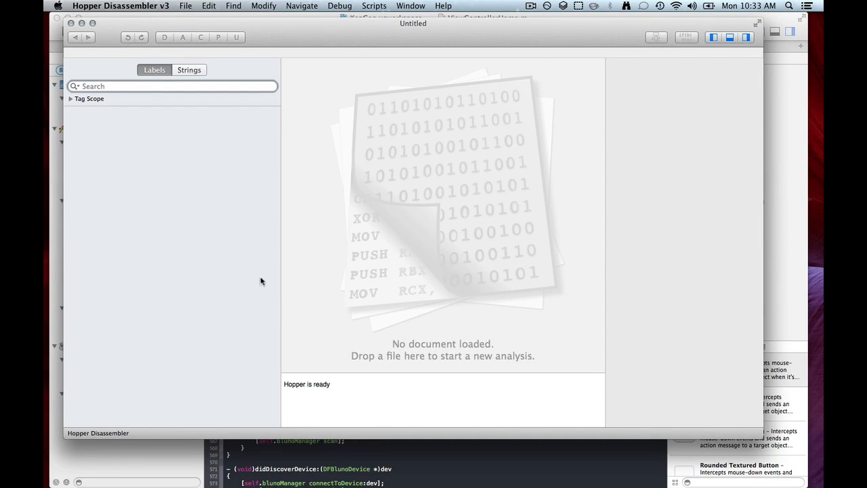
pyautogui.moveTo(579, 138)
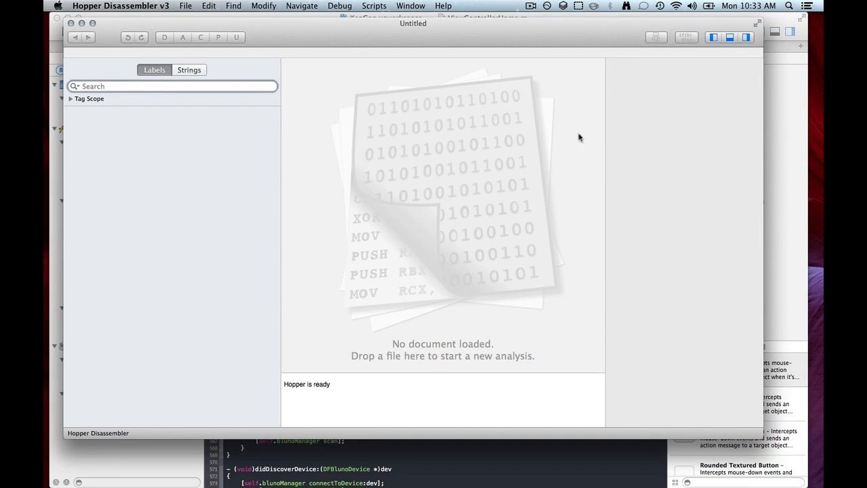
# Open the Calculator executable from the Desktop via Read Executable and accept loader defaults.
pyautogui.click(186, 5)
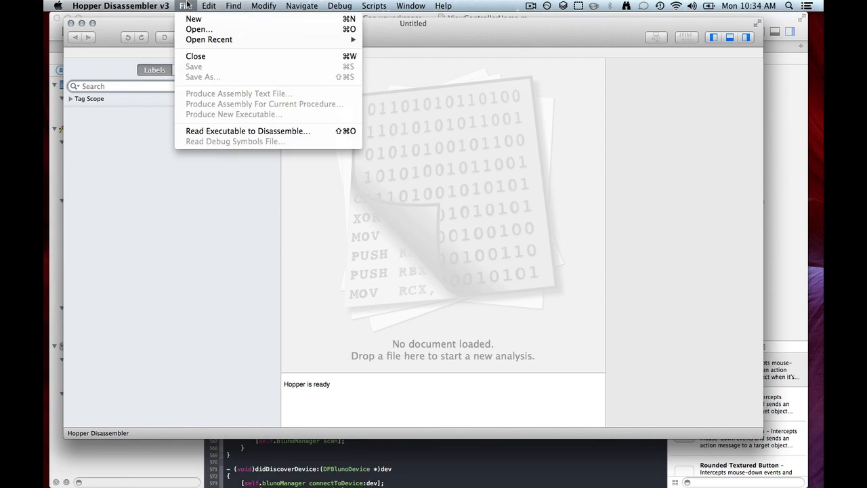
pyautogui.click(199, 30)
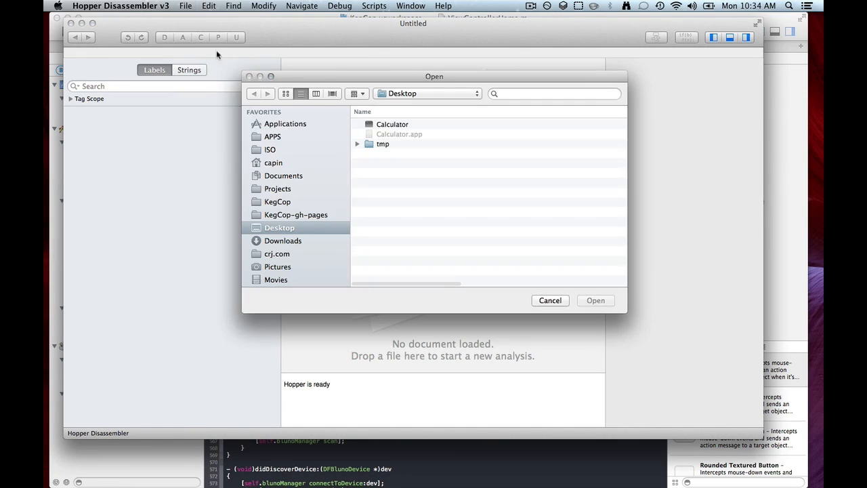
pyautogui.click(392, 124)
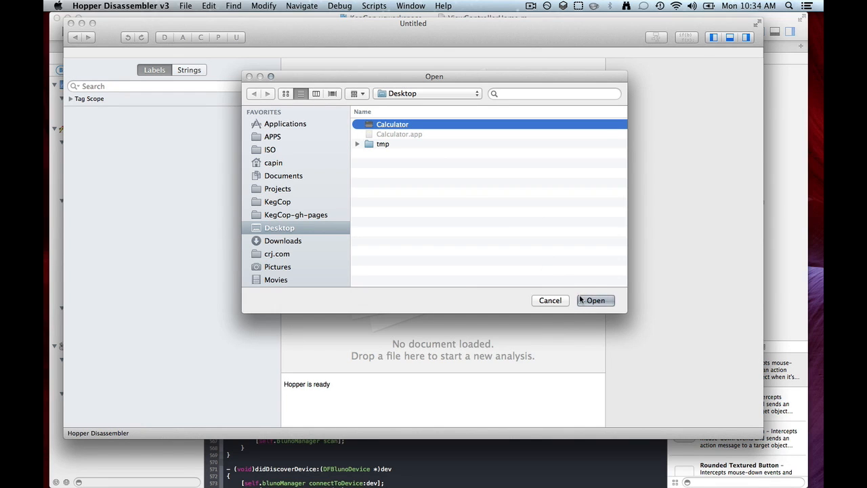
pyautogui.click(595, 300)
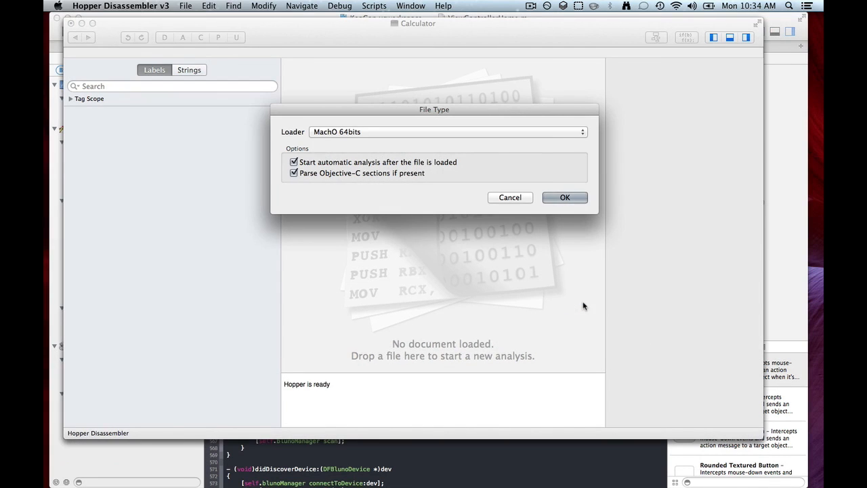
pyautogui.click(565, 197)
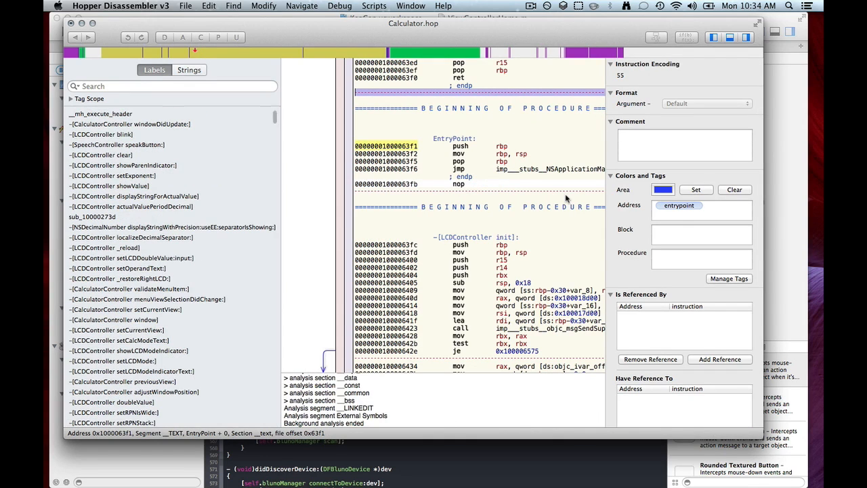
pyautogui.moveTo(191, 138)
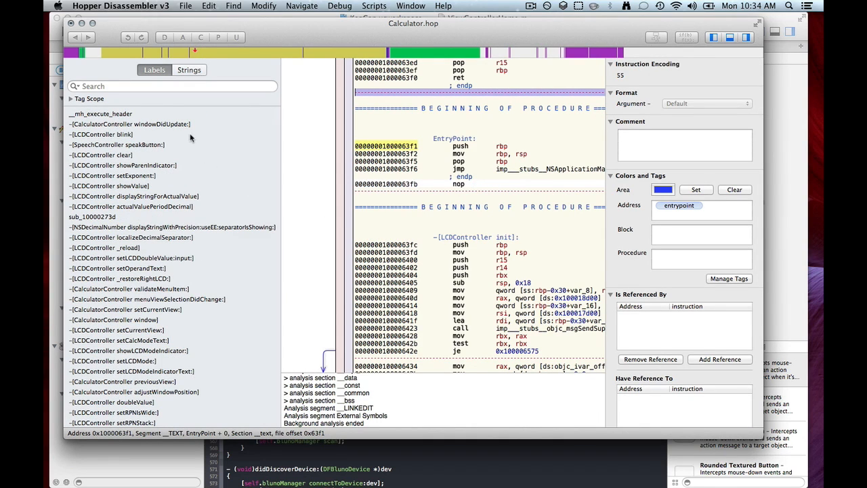
pyautogui.moveTo(210, 179)
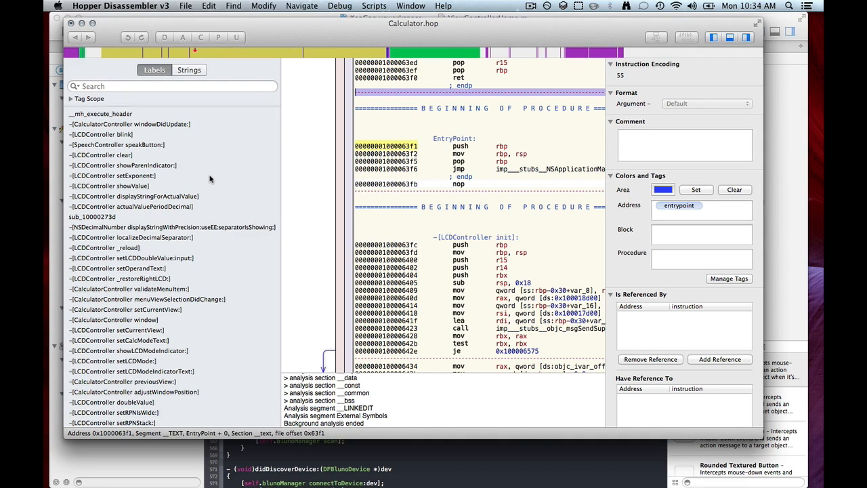
pyautogui.moveTo(692, 163)
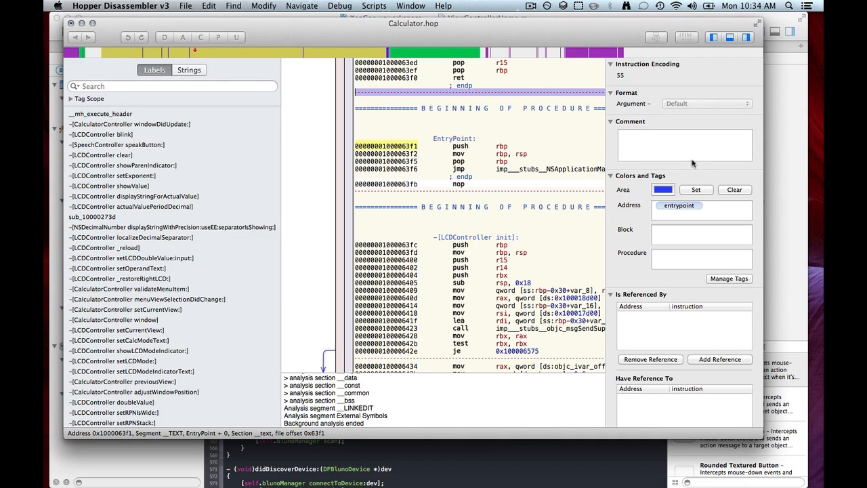
pyautogui.moveTo(692, 157)
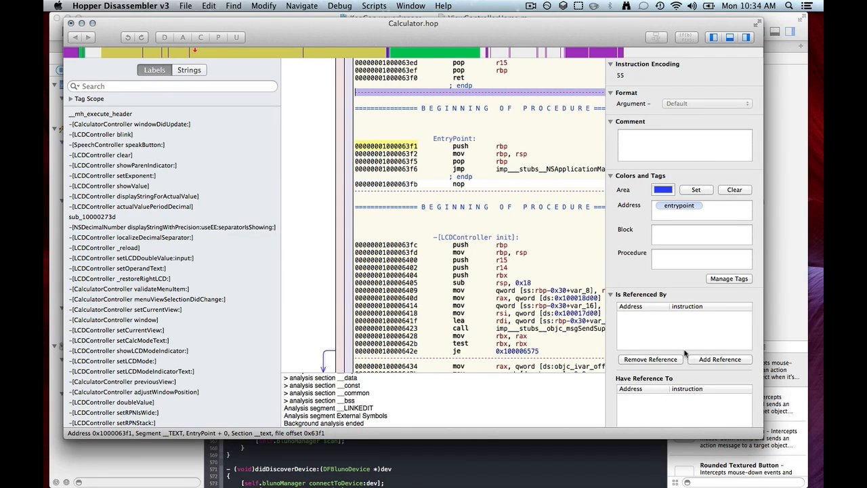
pyautogui.moveTo(466, 157)
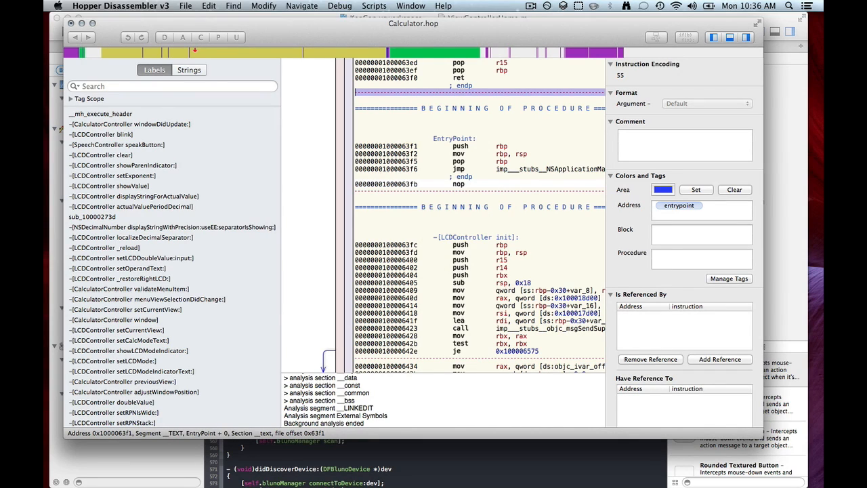
pyautogui.moveTo(379, 94)
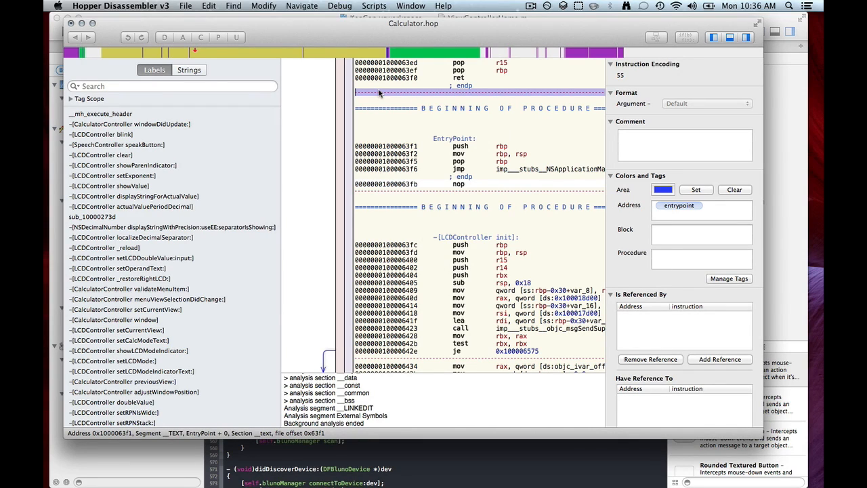
pyautogui.moveTo(182, 37)
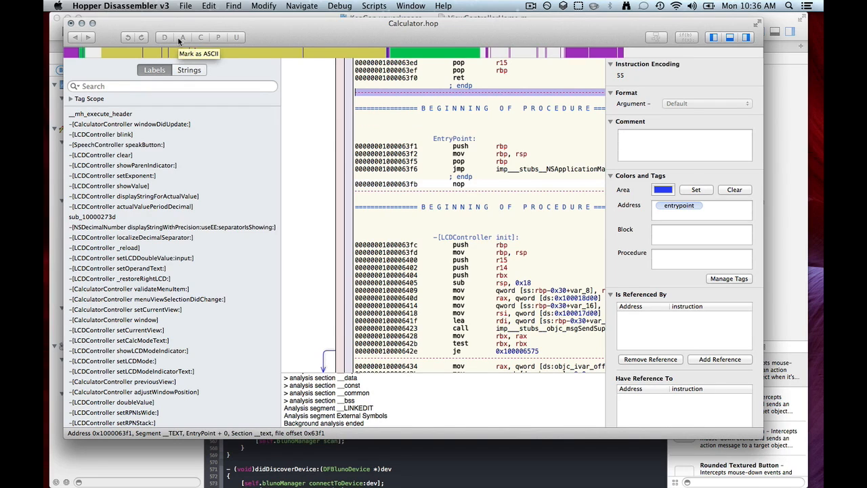
pyautogui.moveTo(218, 37)
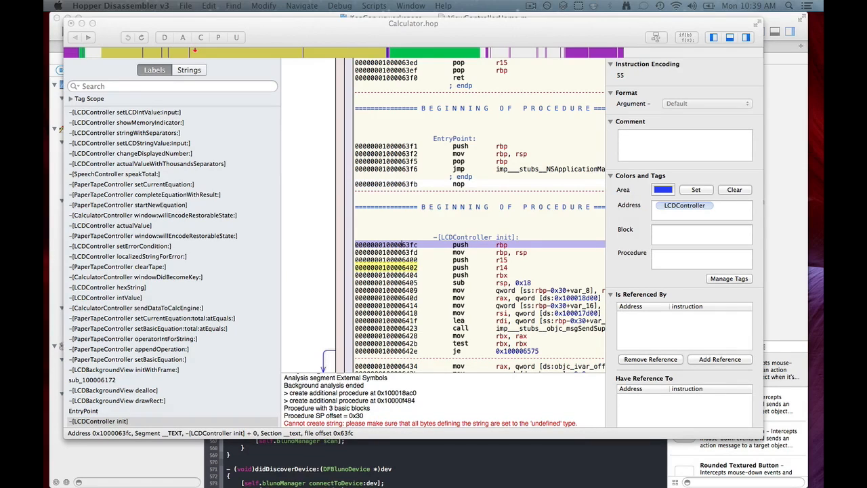
# Filter the Labels list with the search term 'cal'.
pyautogui.click(99, 420)
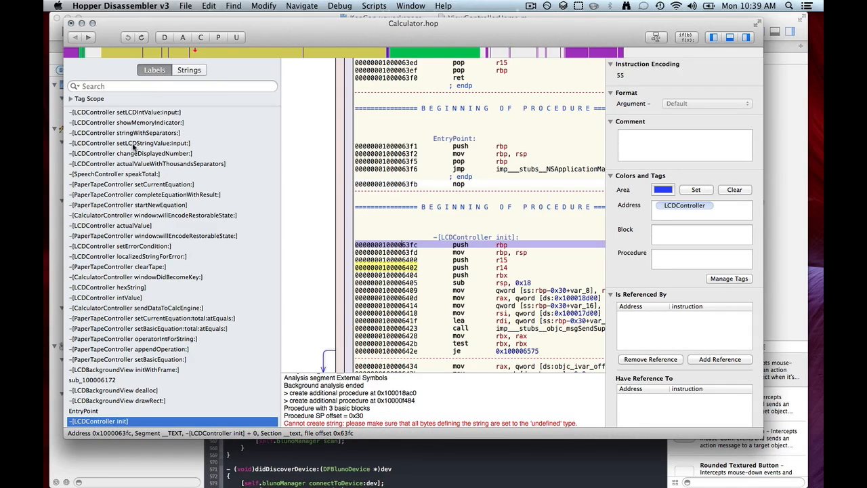
pyautogui.click(173, 86)
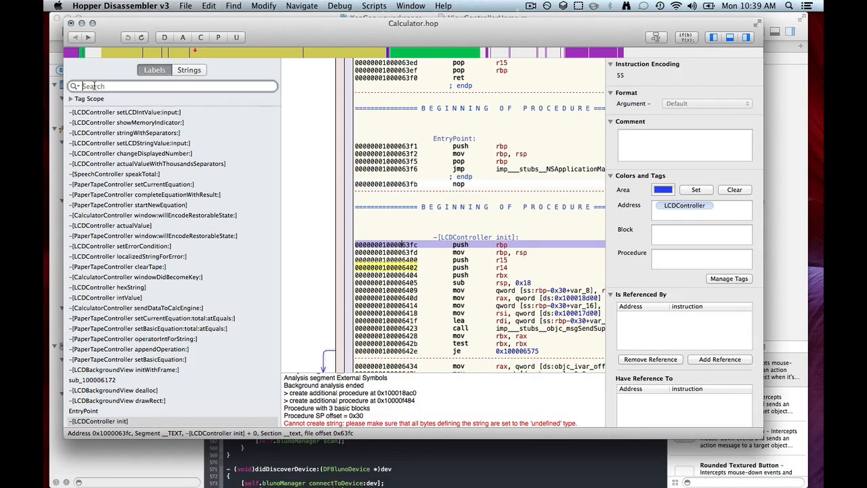
pyautogui.write('cal')
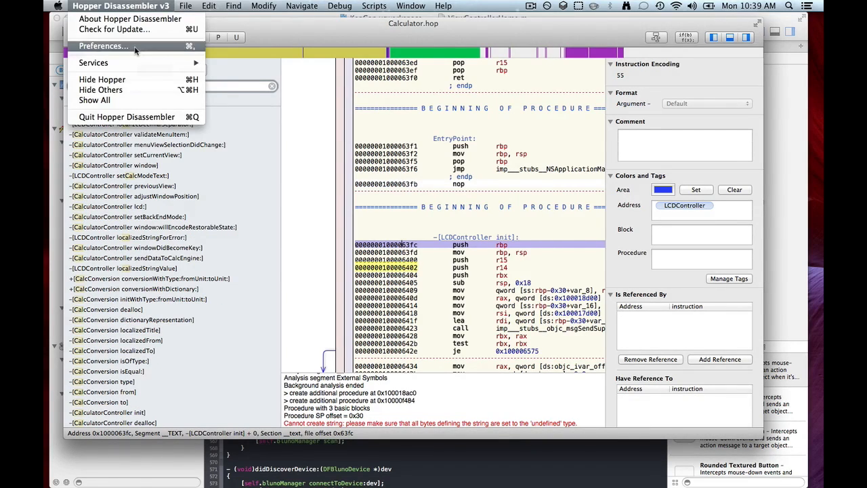
pyautogui.click(104, 45)
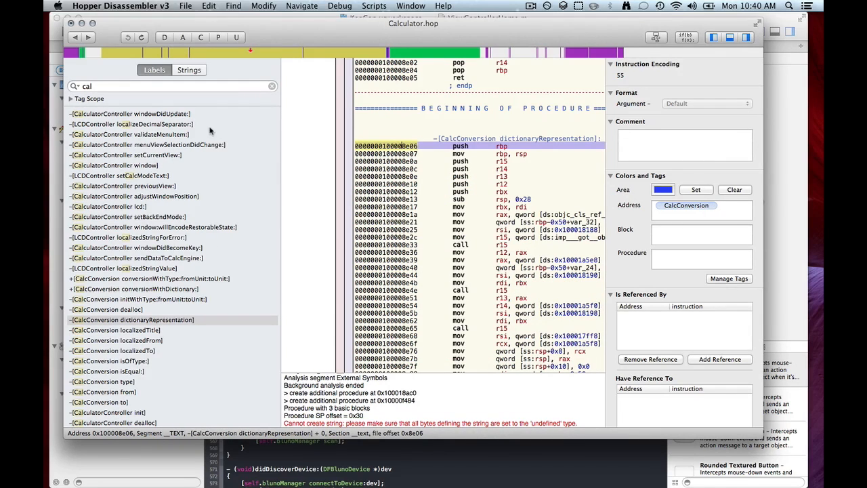
# Go to the CalcConversion dealloc method, then back to -[LCDController init].
pyautogui.click(75, 37)
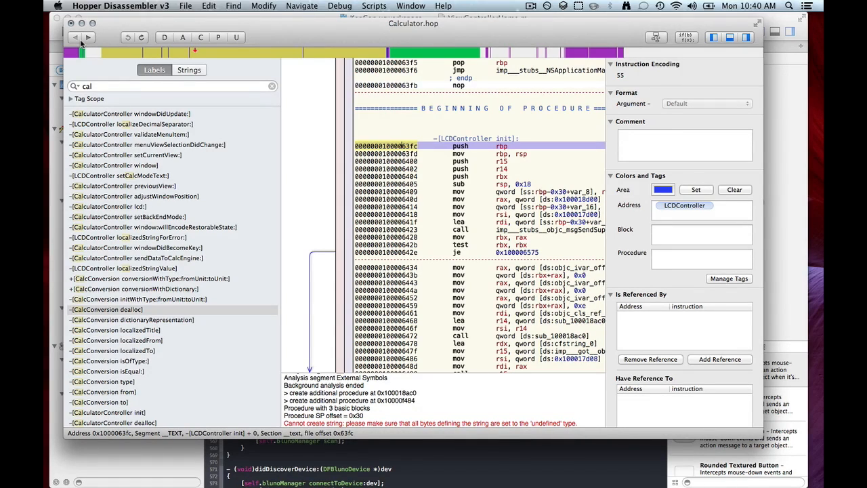
pyautogui.moveTo(262, 59)
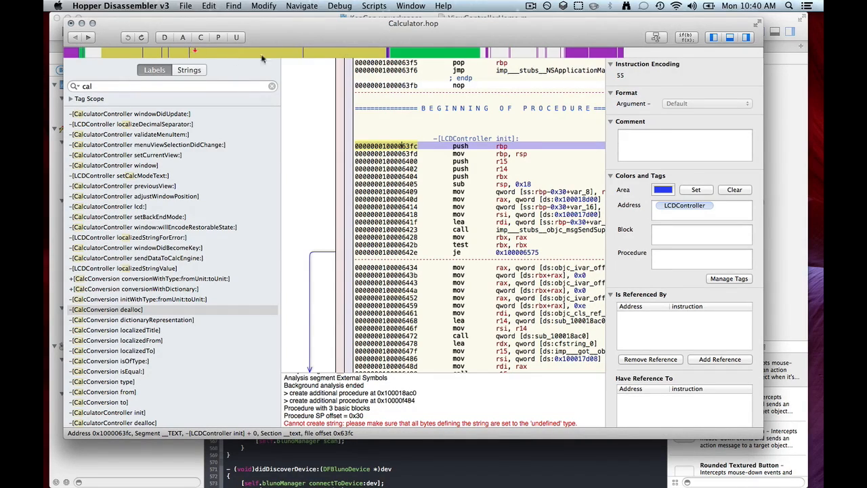
pyautogui.moveTo(400, 43)
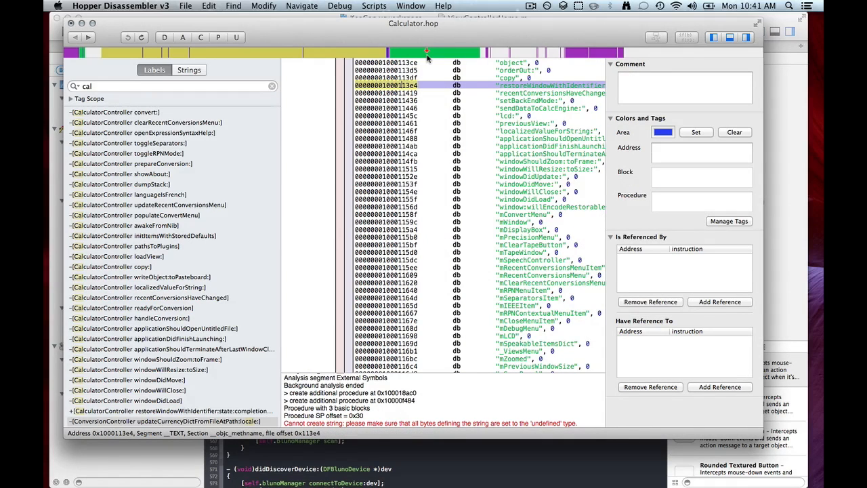
# Jump via the navigation bar's right end into __LINKEDIT raw data.
pyautogui.click(571, 52)
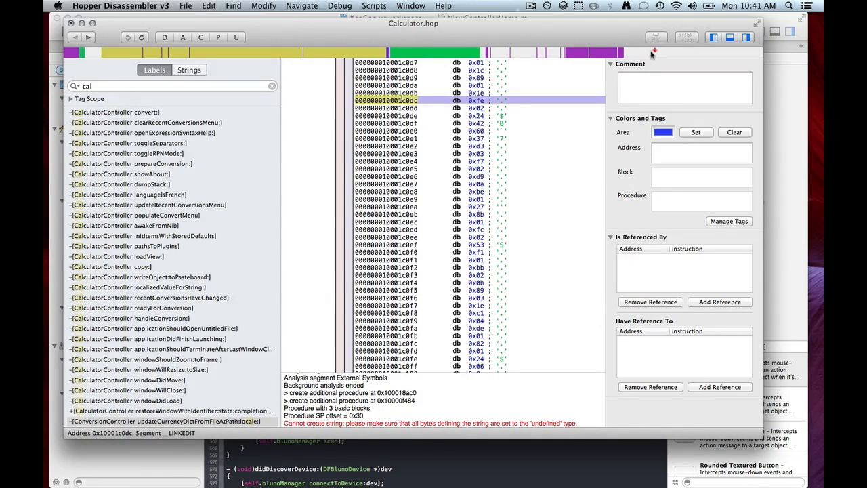
pyautogui.moveTo(654, 55)
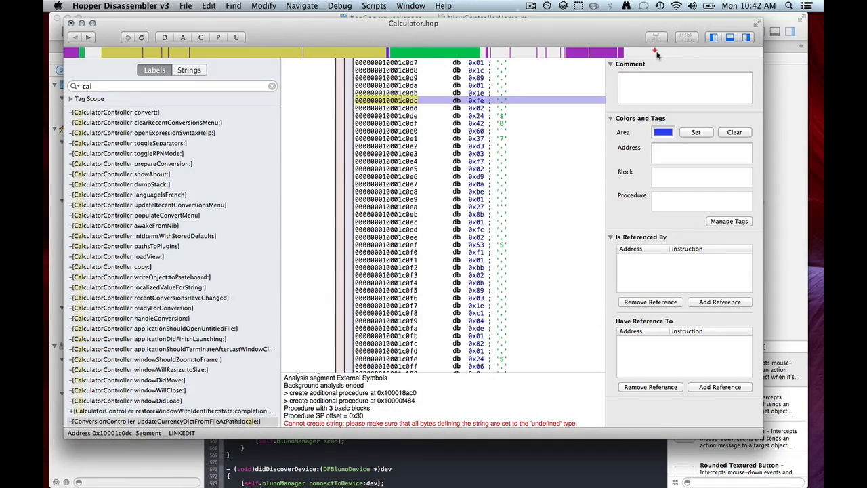
pyautogui.moveTo(654, 50)
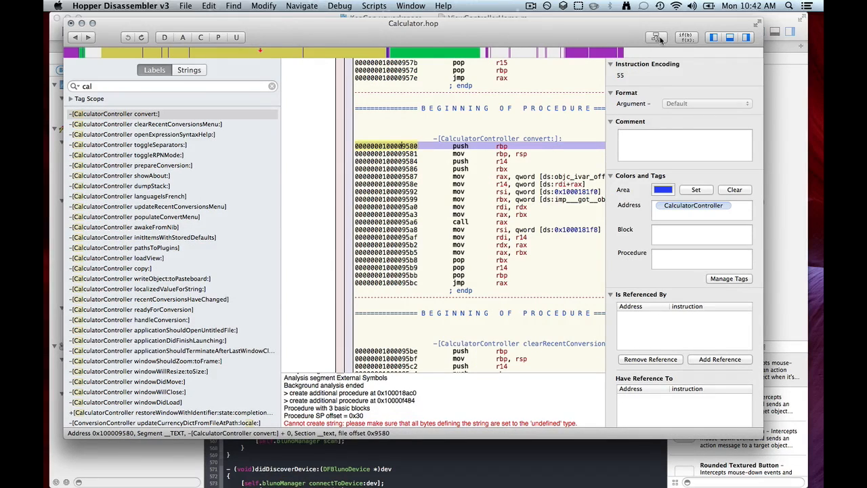
# Show the control flow graph for -[CalculatorController convert:].
pyautogui.click(655, 37)
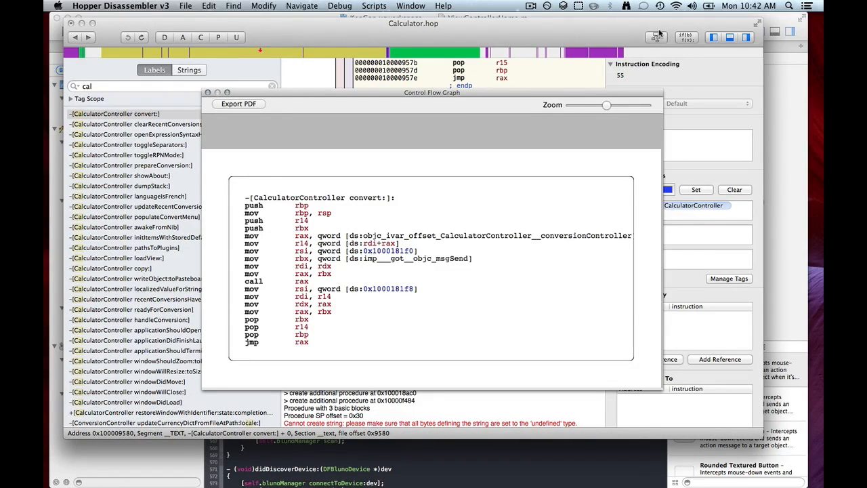
pyautogui.moveTo(301, 129)
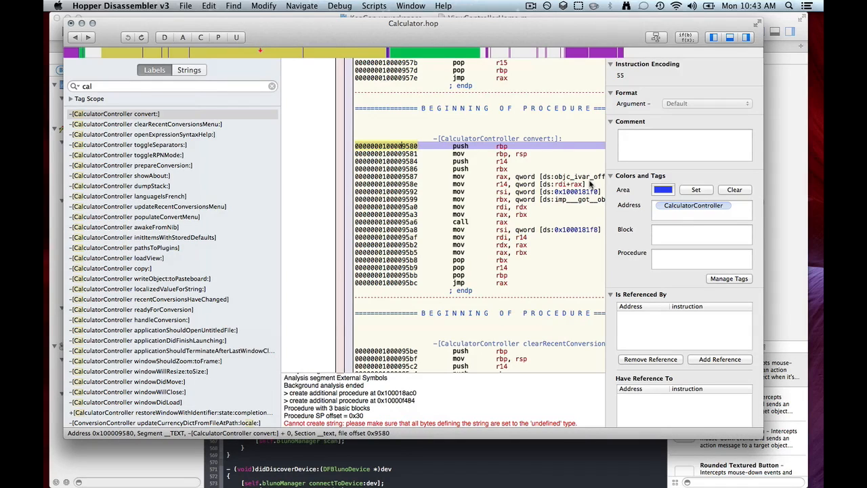
# Review the Window menu items and clear the label filter.
pyautogui.click(410, 5)
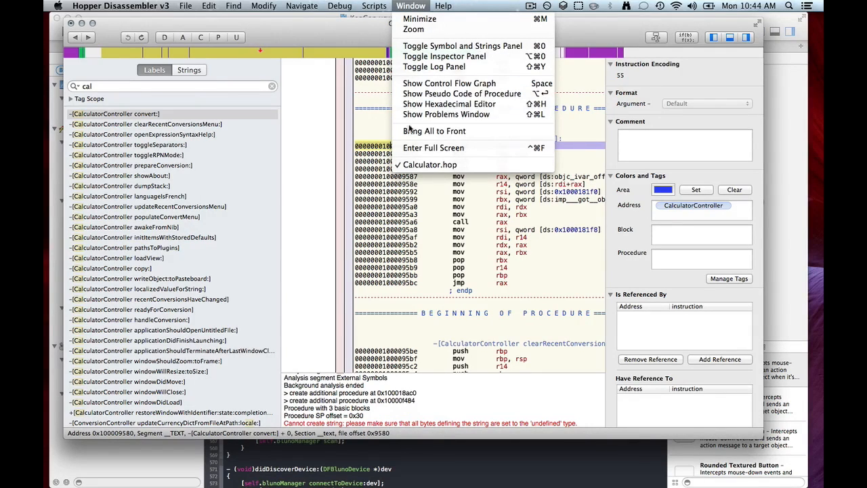
pyautogui.click(449, 104)
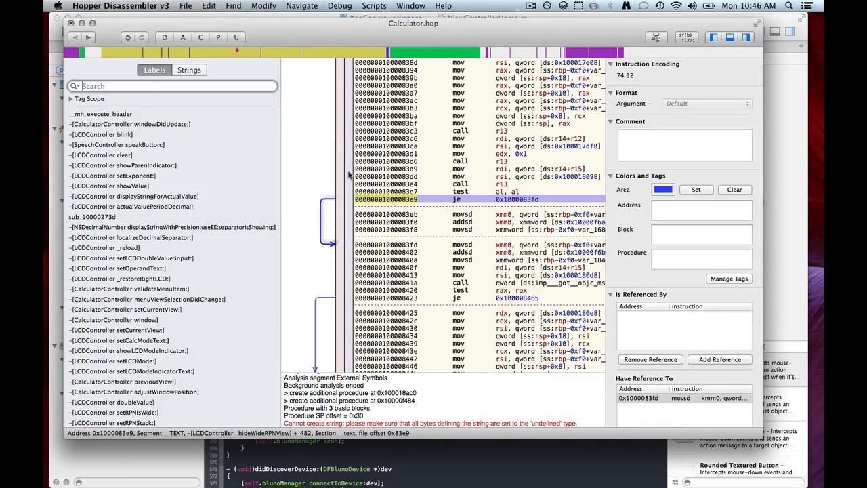
# Expand Tag Scope and scroll through class tags like CalcConversion and LCDController.
pyautogui.click(71, 99)
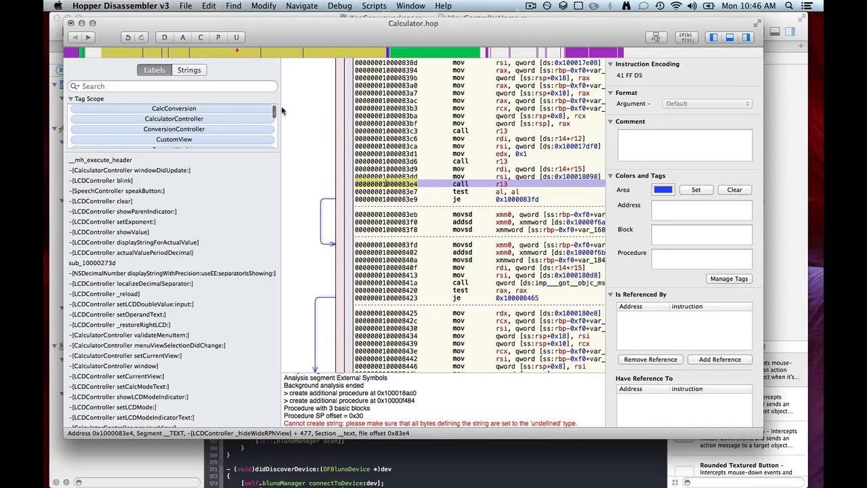
pyautogui.scroll(-3)
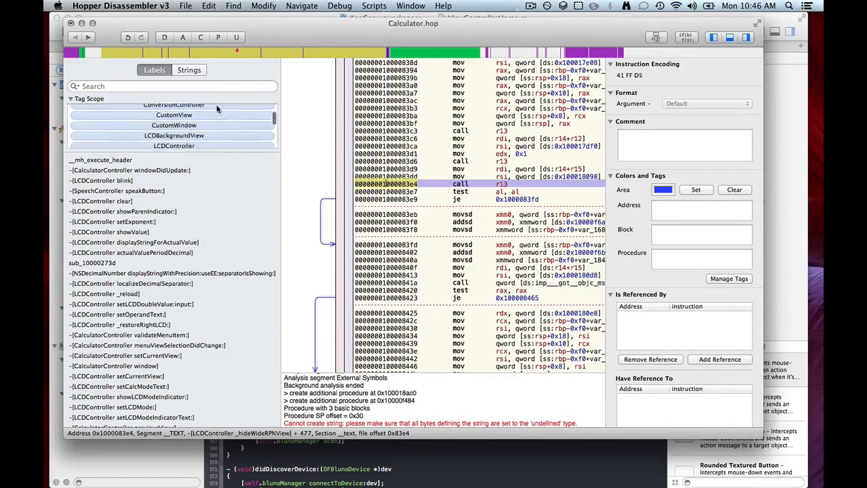
pyautogui.scroll(-3)
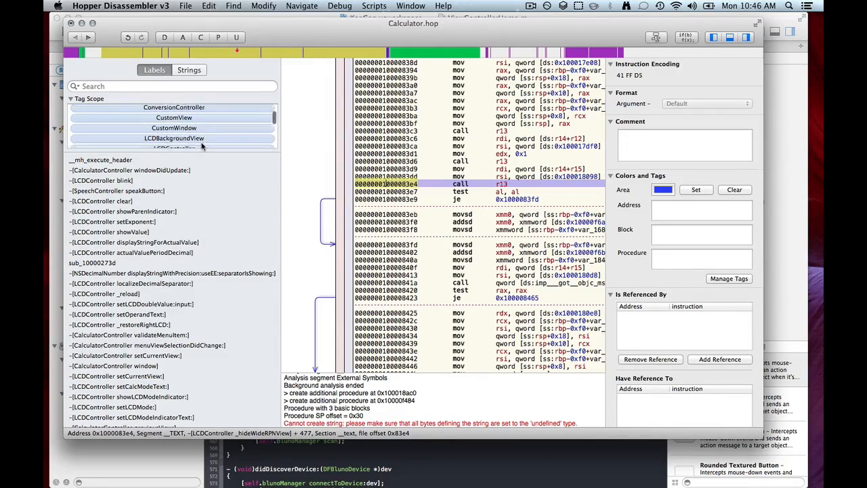
pyautogui.scroll(-3)
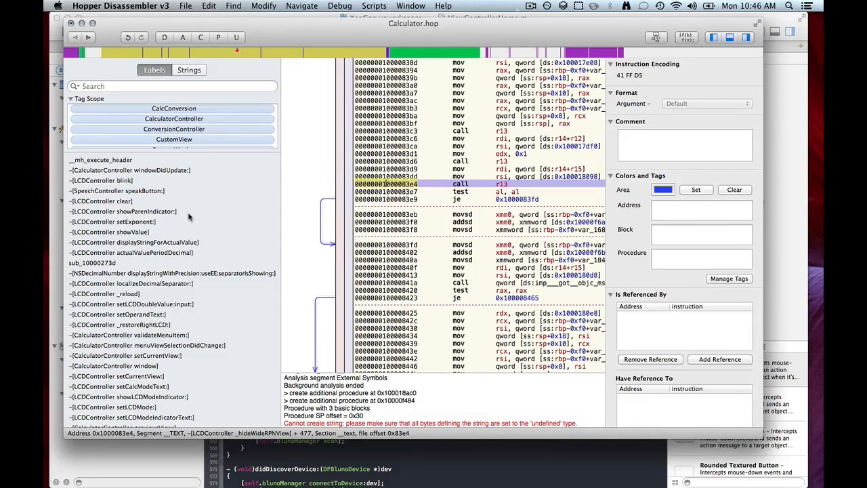
pyautogui.moveTo(191, 155)
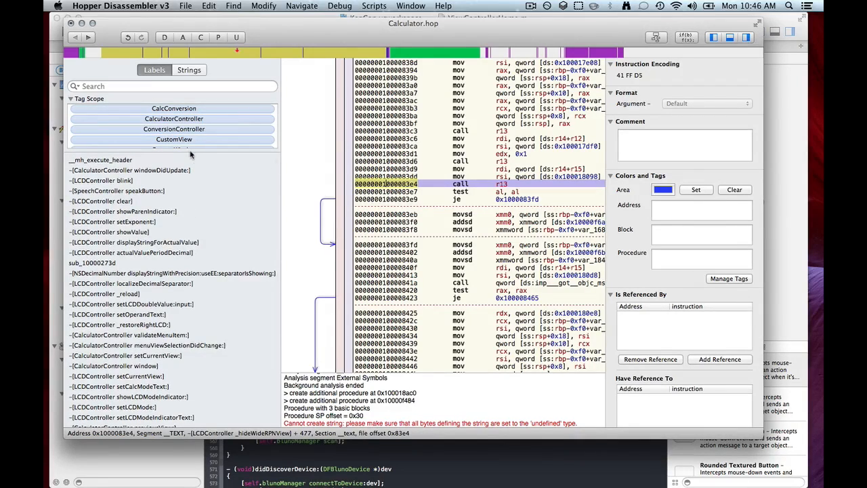
pyautogui.moveTo(202, 42)
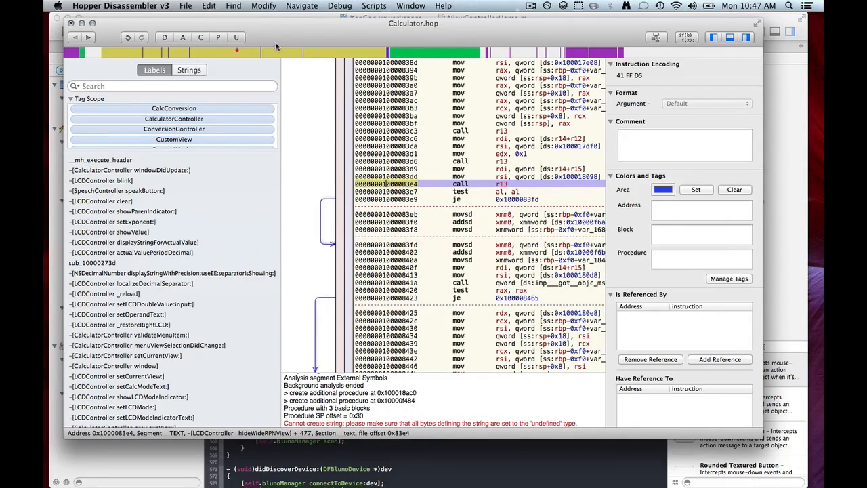
pyautogui.moveTo(182, 37)
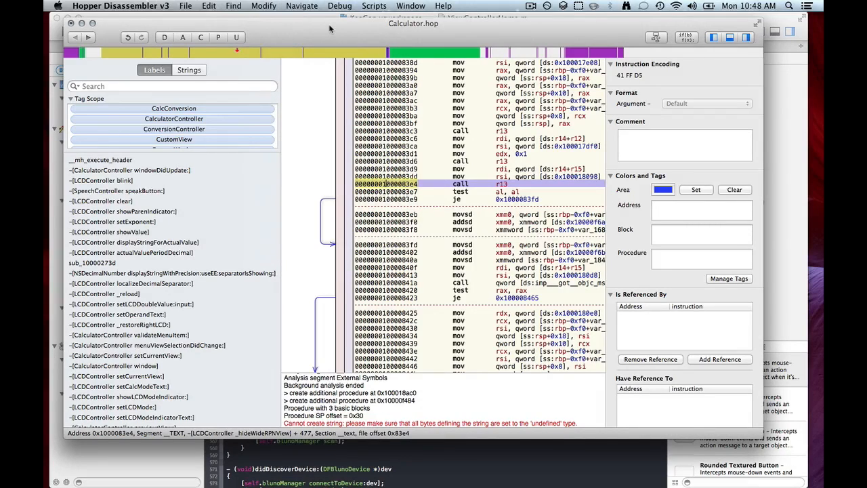
# Show the control flow graph for -[LCDController _hideWideRPNView].
pyautogui.scroll(-3)
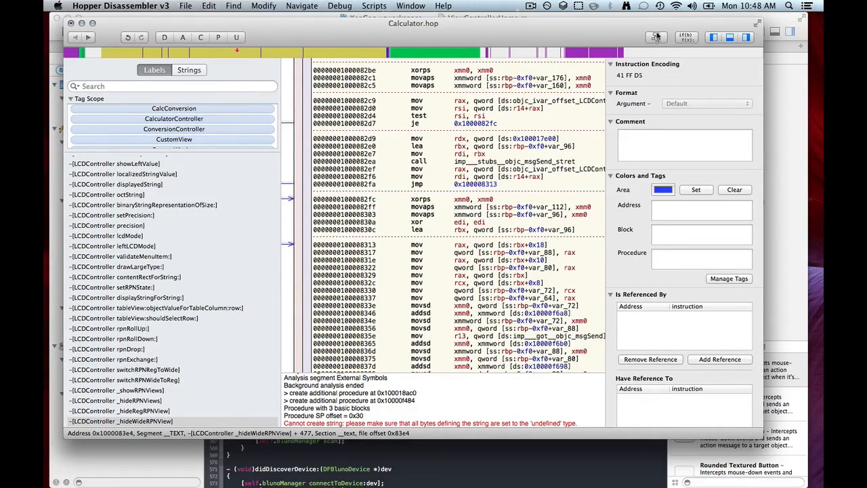
pyautogui.click(656, 36)
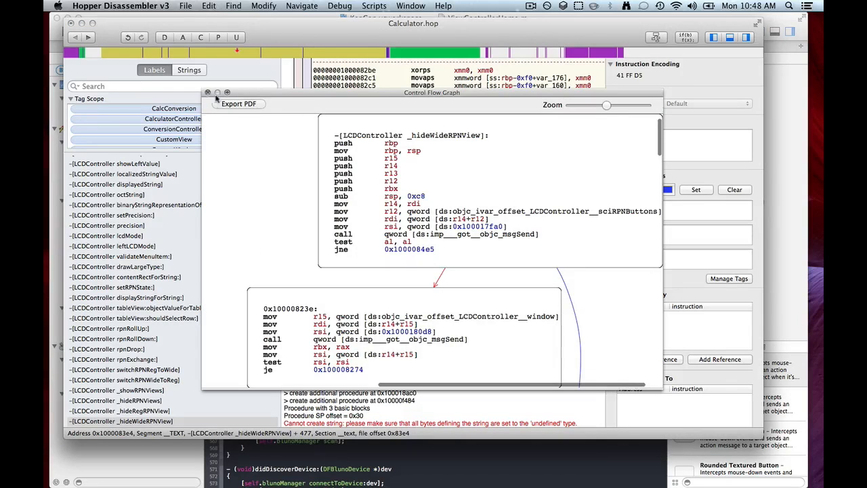